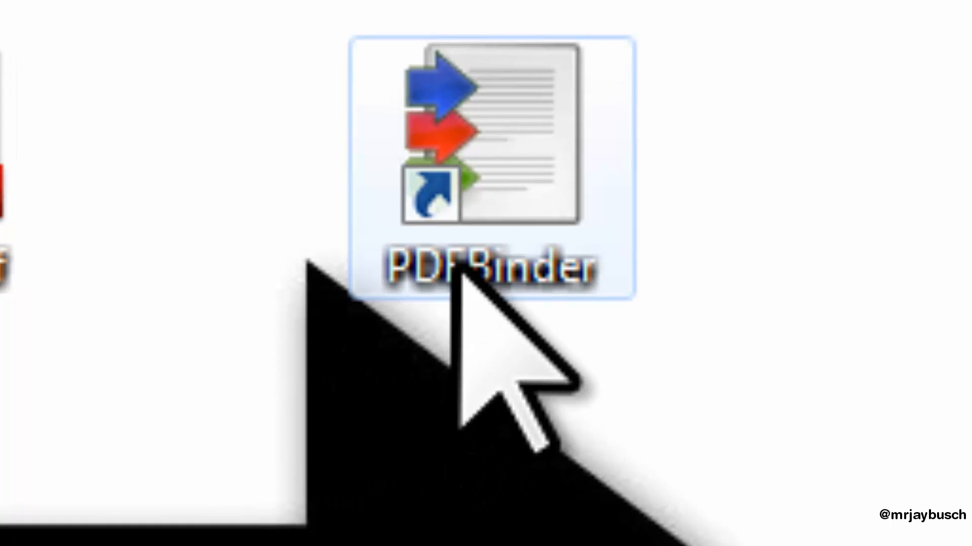
{"action": "mouse_move", "coordinate": [539, 421]}
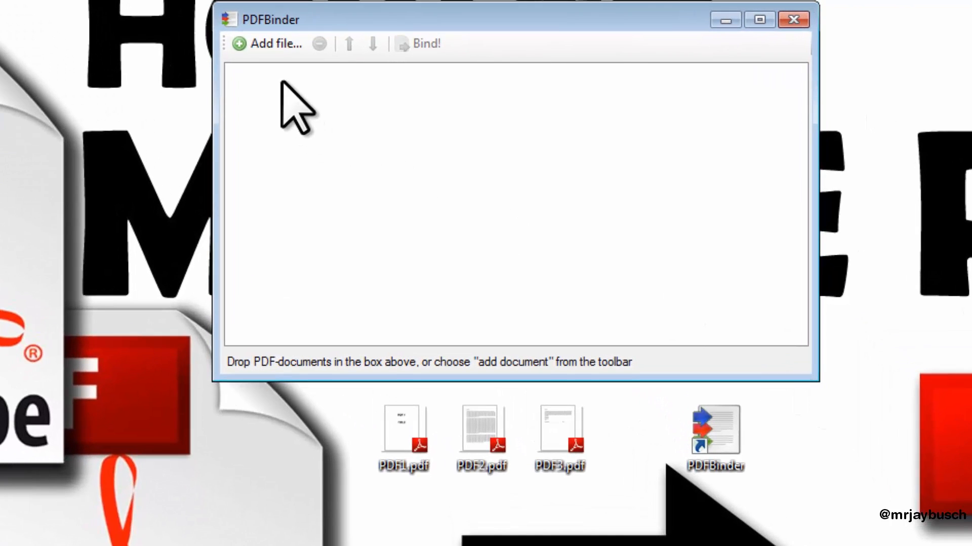
Add PDF1.pdf, PDF2.pdf and PDF3.pdf from the desktop into PDFBinder's document list
{"action": "left_click", "coordinate": [403, 434]}
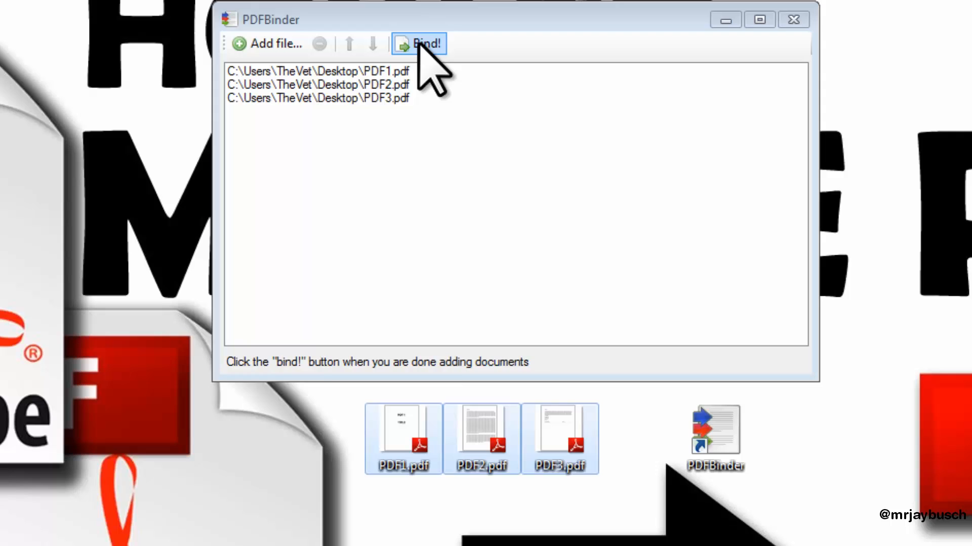
Bind the three PDFs and save the result to the Desktop as 'Final PDF'
{"action": "left_click", "coordinate": [424, 44]}
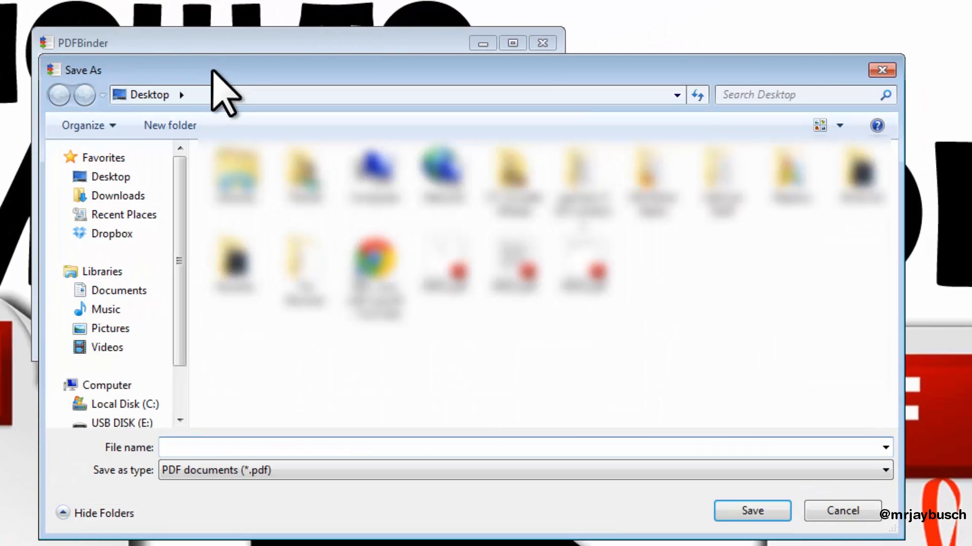
{"action": "left_click", "coordinate": [110, 176]}
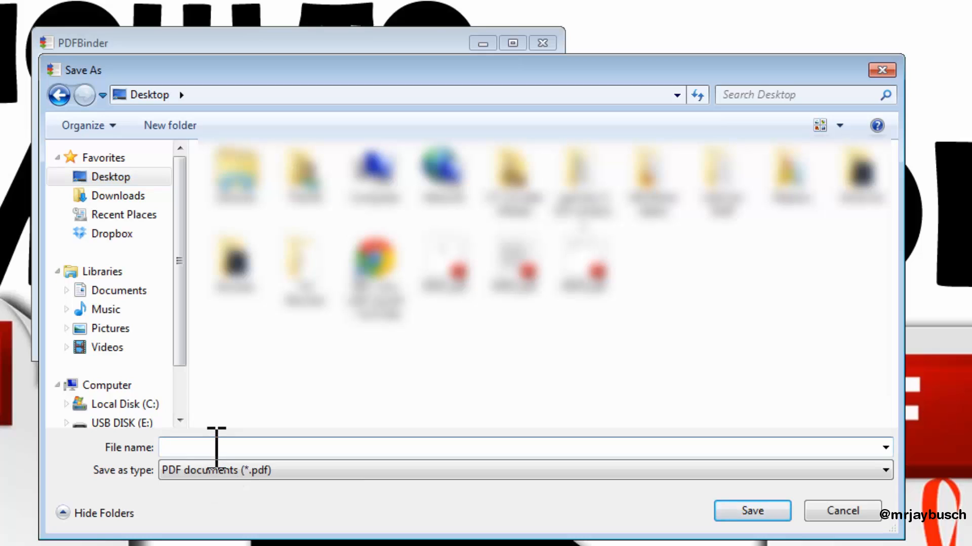
{"action": "type", "text": "Final PDF"}
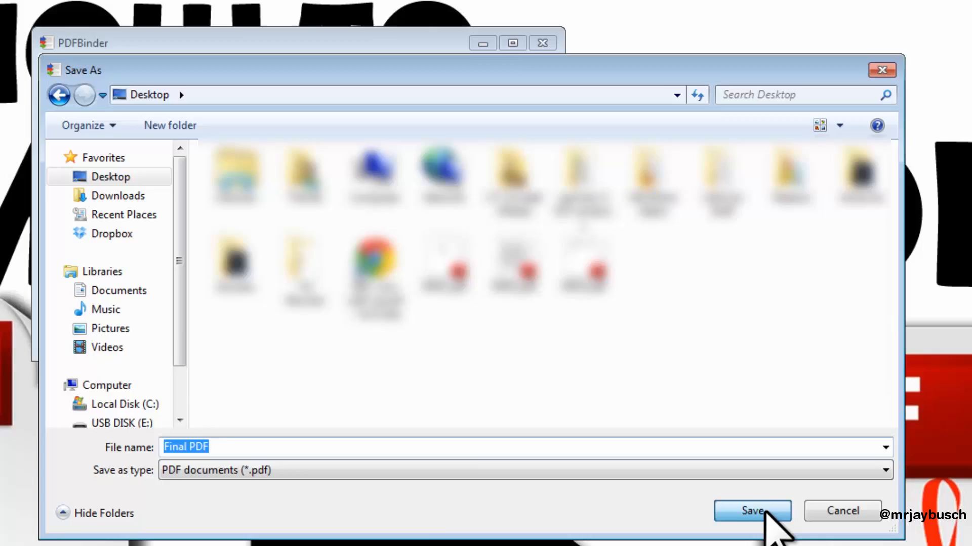
{"action": "left_click", "coordinate": [752, 510]}
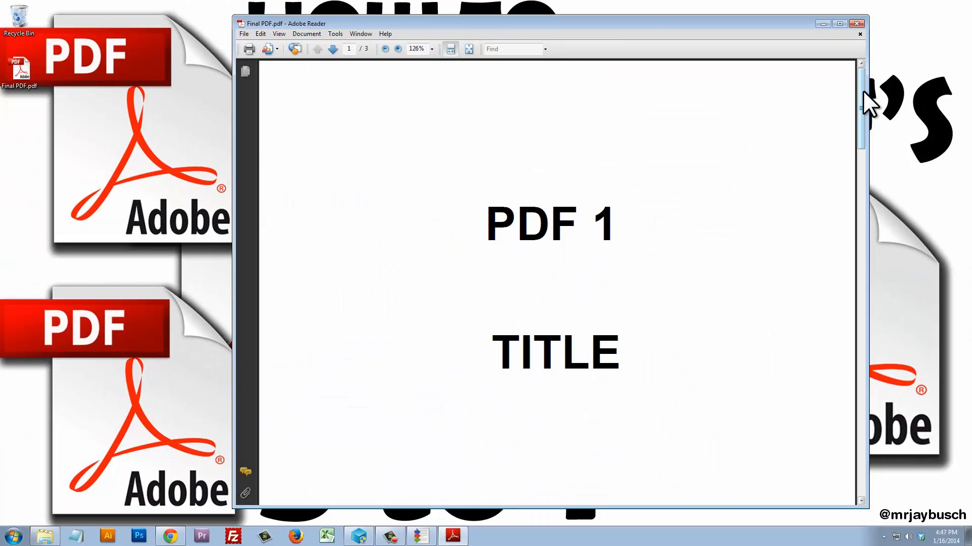
Scroll through the three pages of Final PDF.pdf in Adobe Reader
{"action": "left_click_drag", "start_coordinate": [861, 99], "coordinate": [860, 118]}
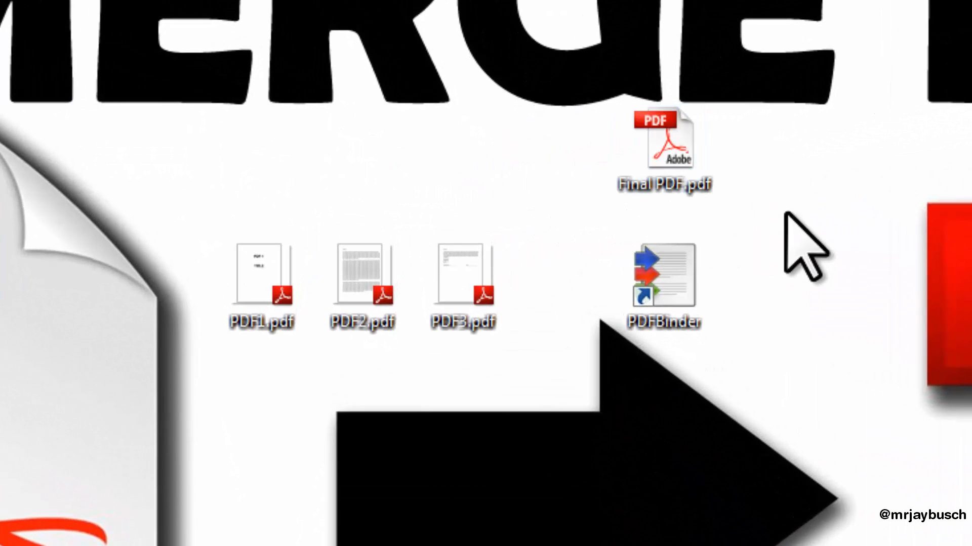
Move the Final PDF.pdf desktop icon down beneath PDF1.pdf with the source files
{"action": "left_click_drag", "start_coordinate": [663, 146], "coordinate": [260, 421]}
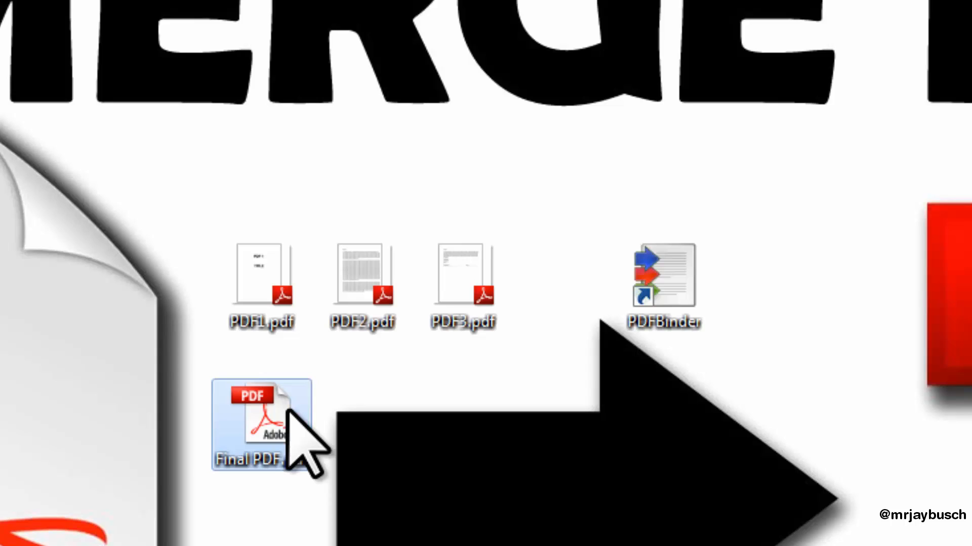
{"action": "mouse_move", "coordinate": [266, 421]}
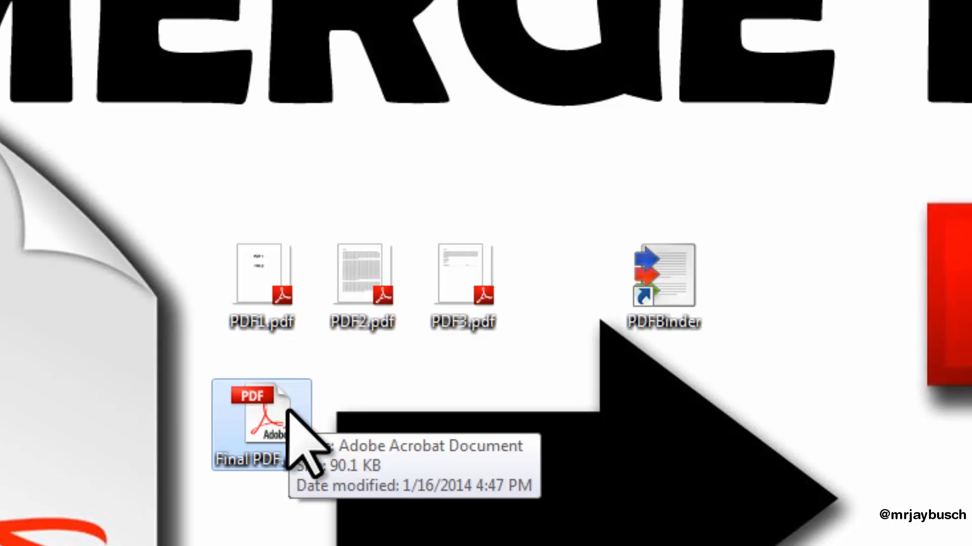